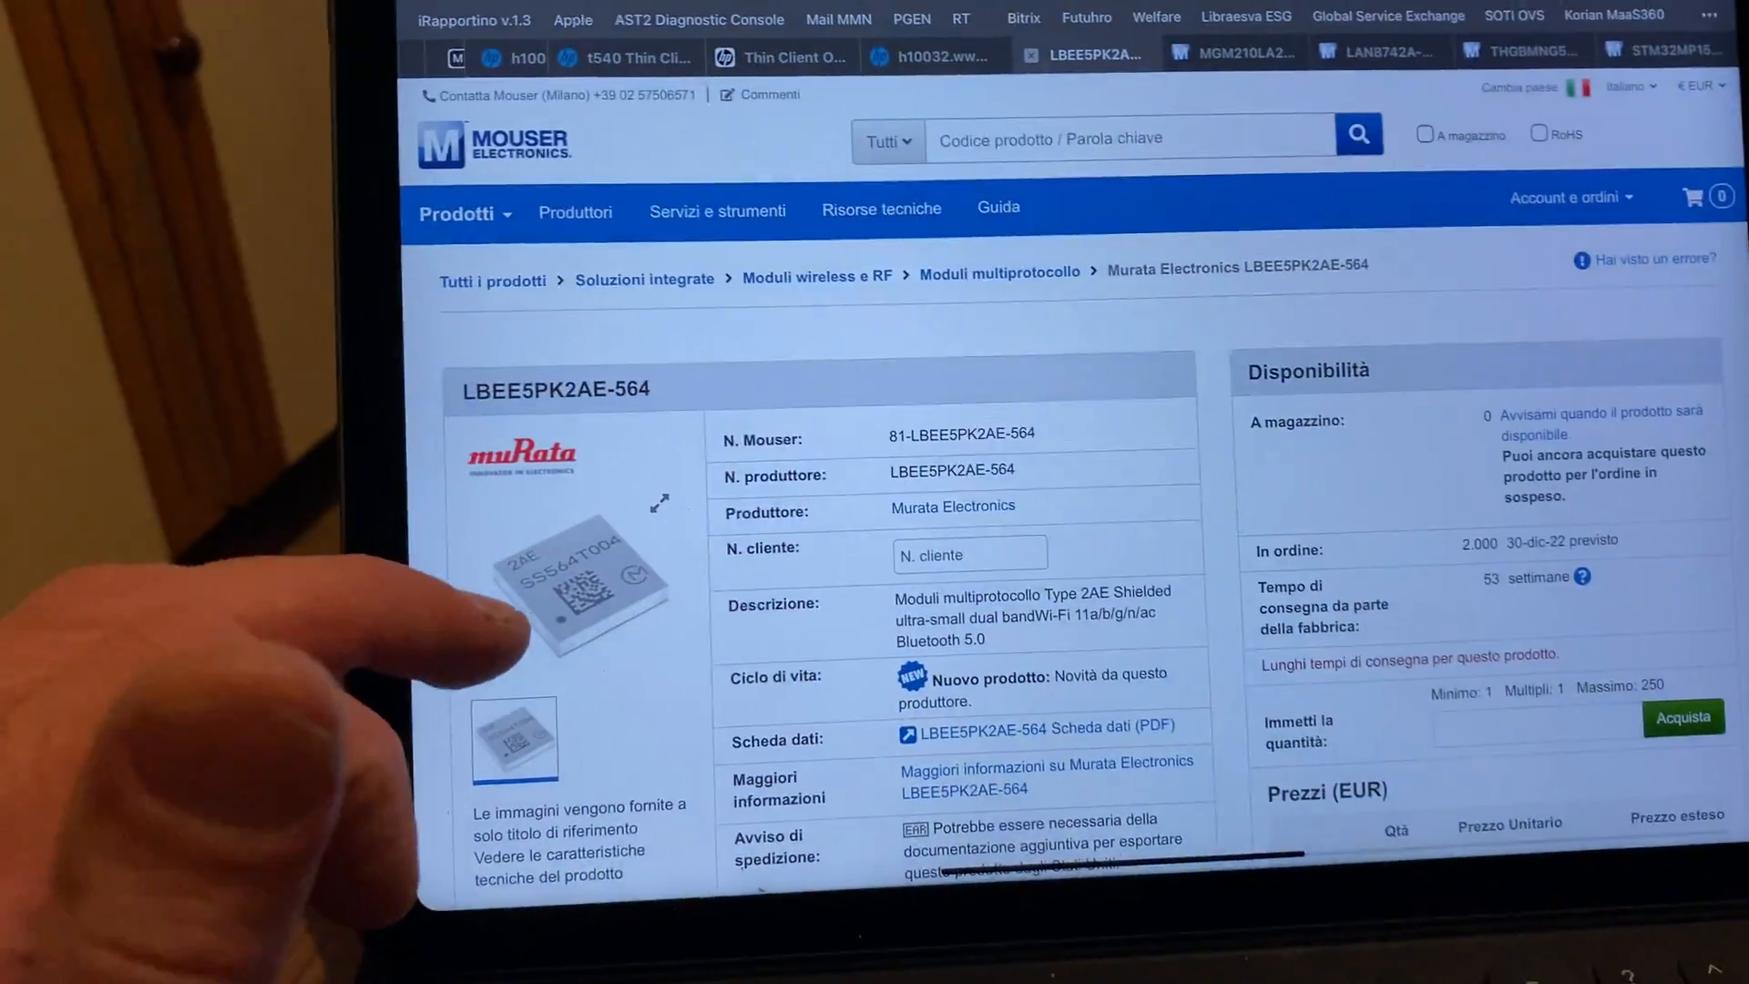
pyautogui.scroll(-3)
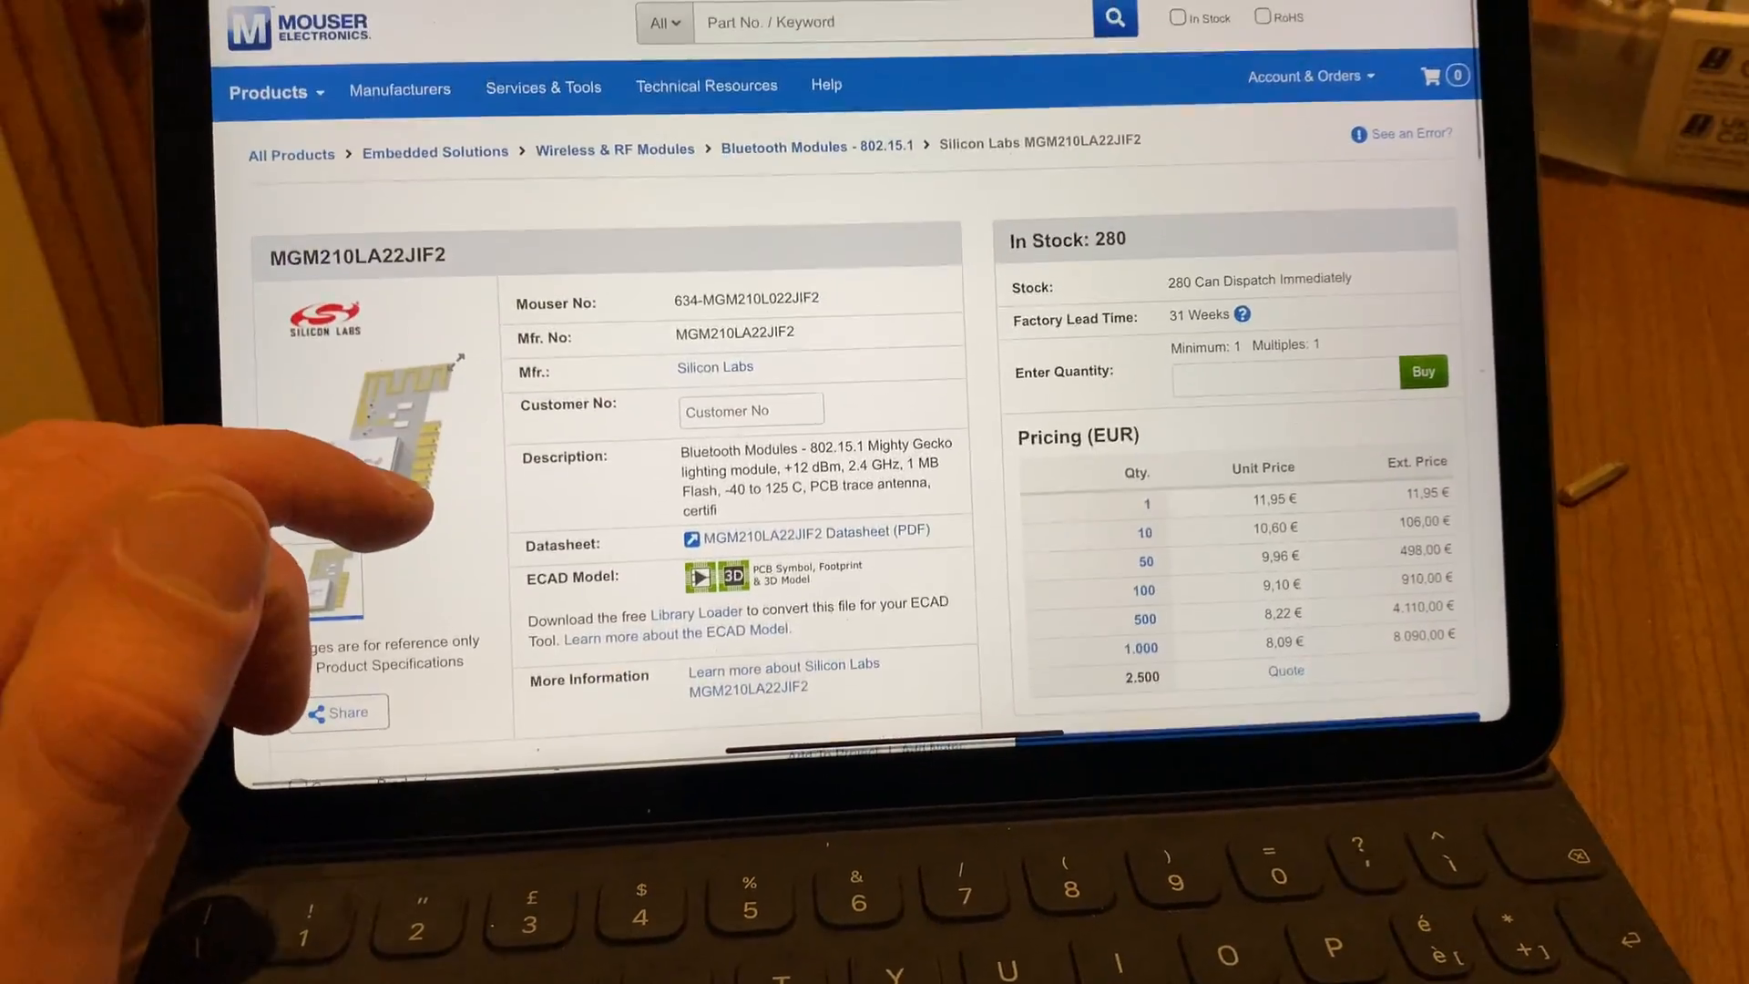
pyautogui.scroll(-3)
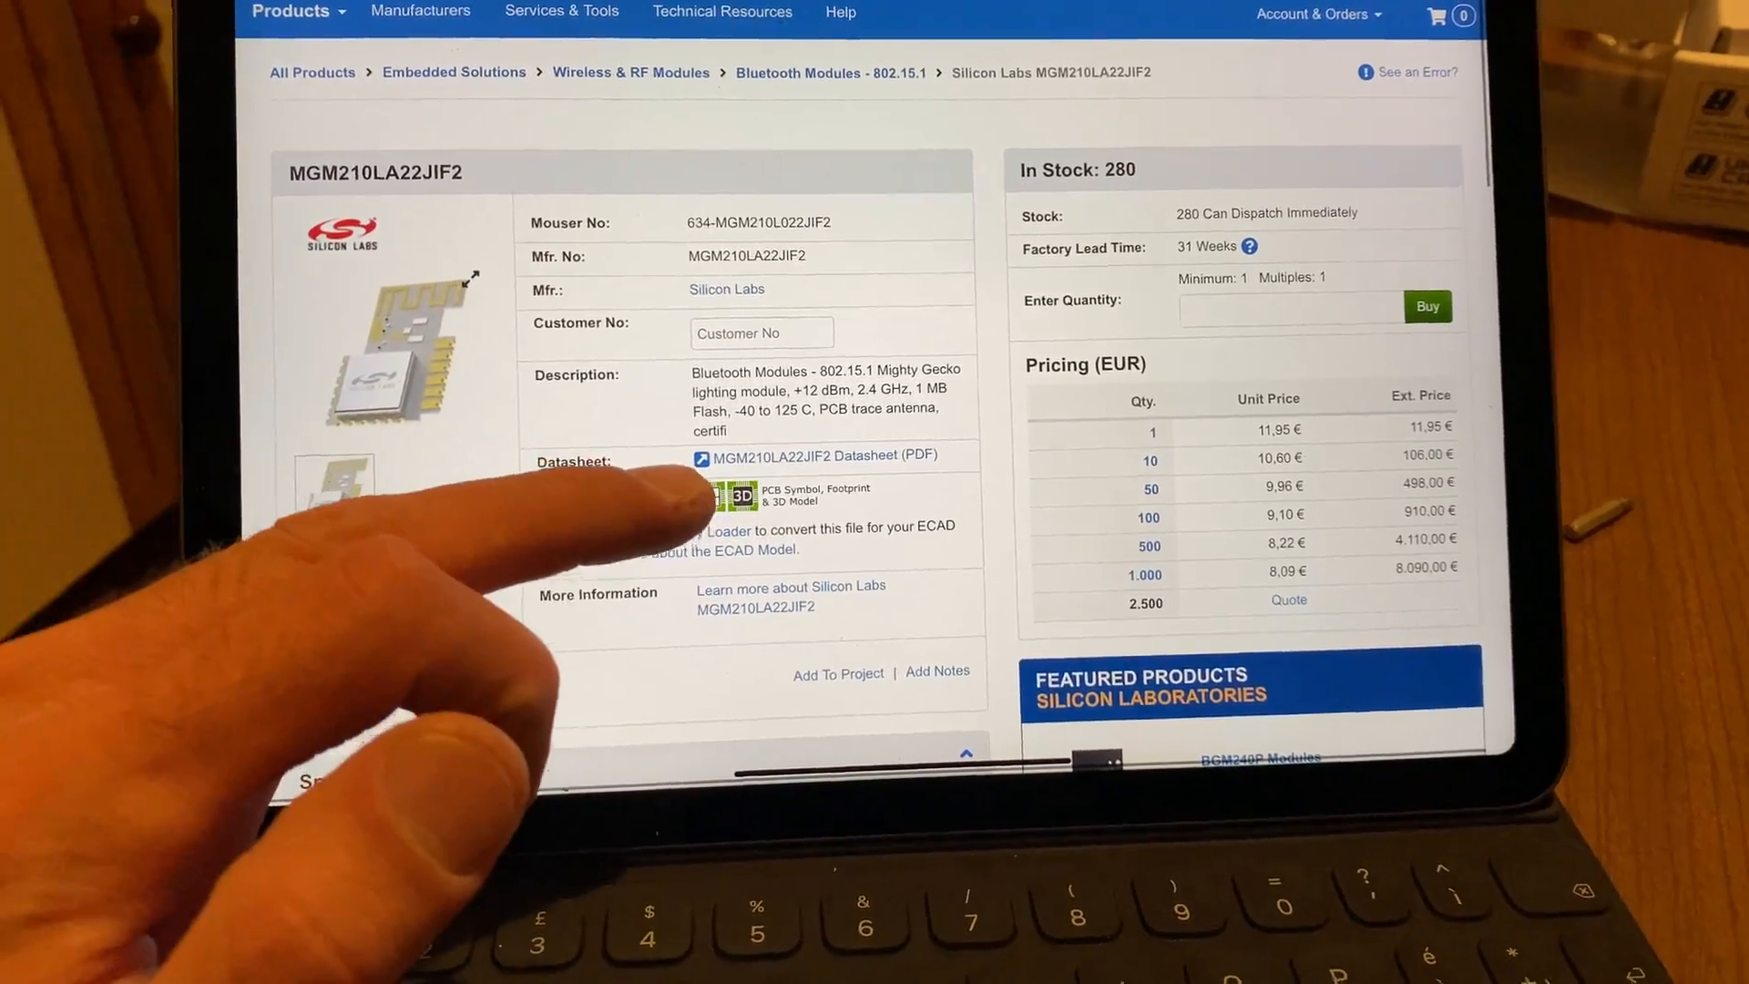
pyautogui.scroll(-3)
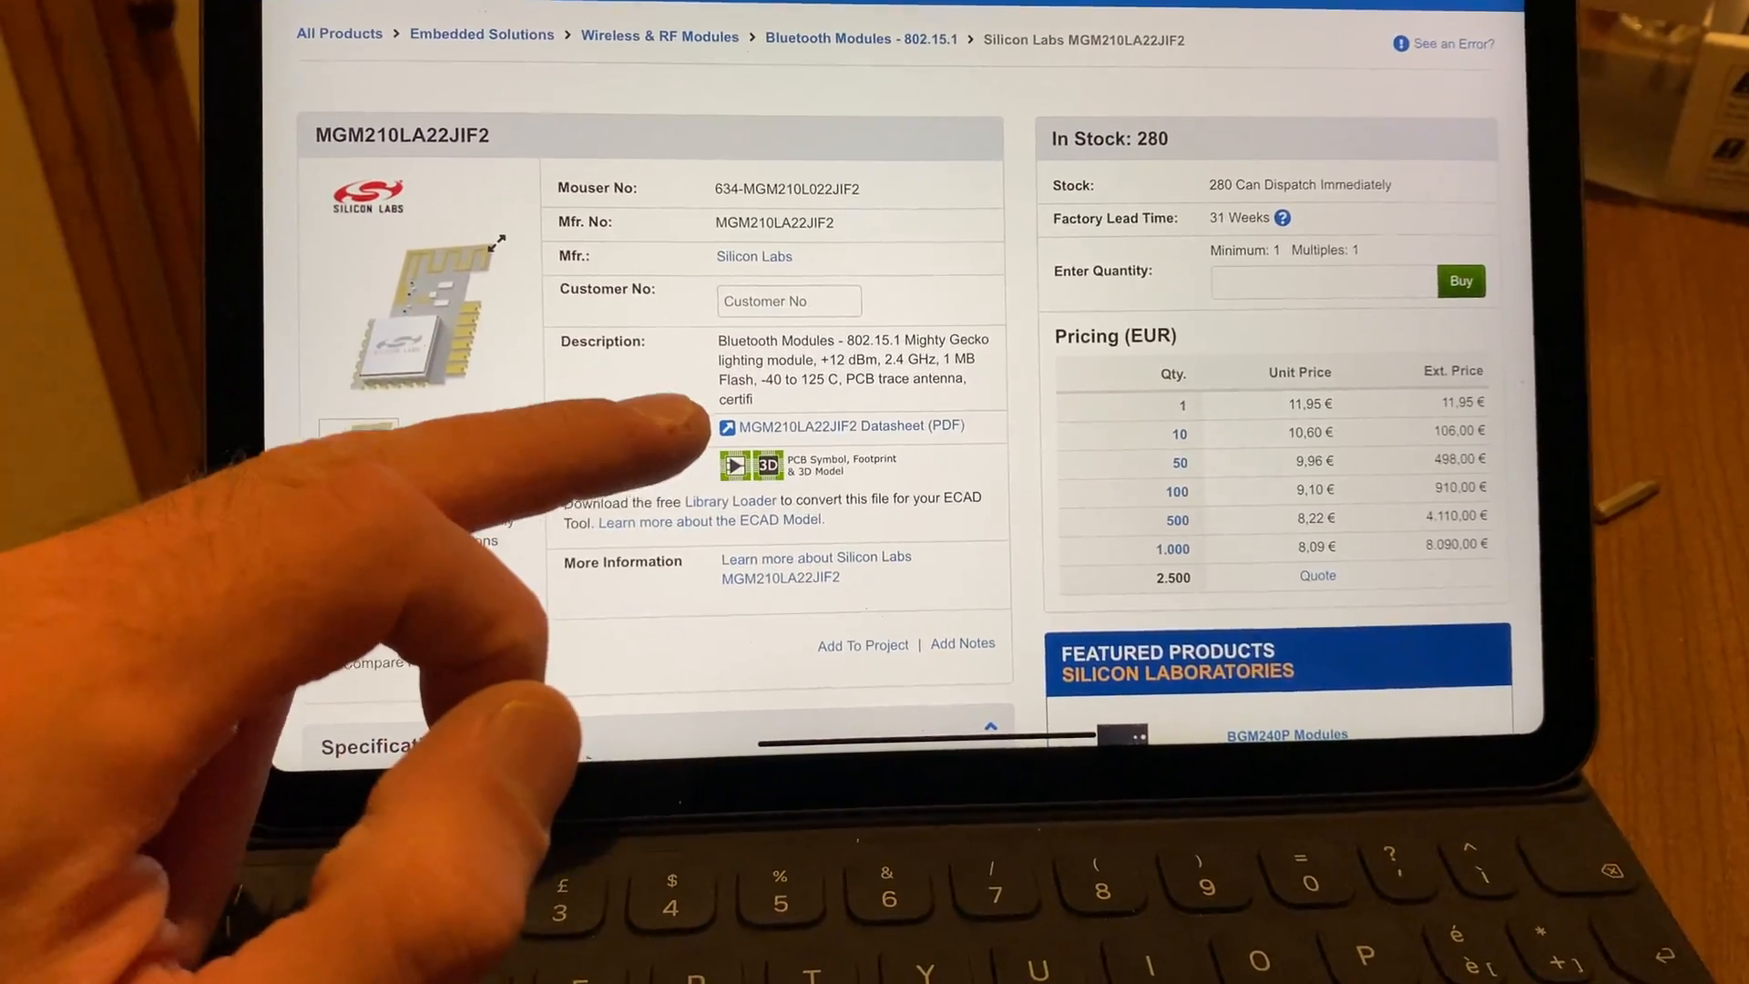
pyautogui.scroll(-3)
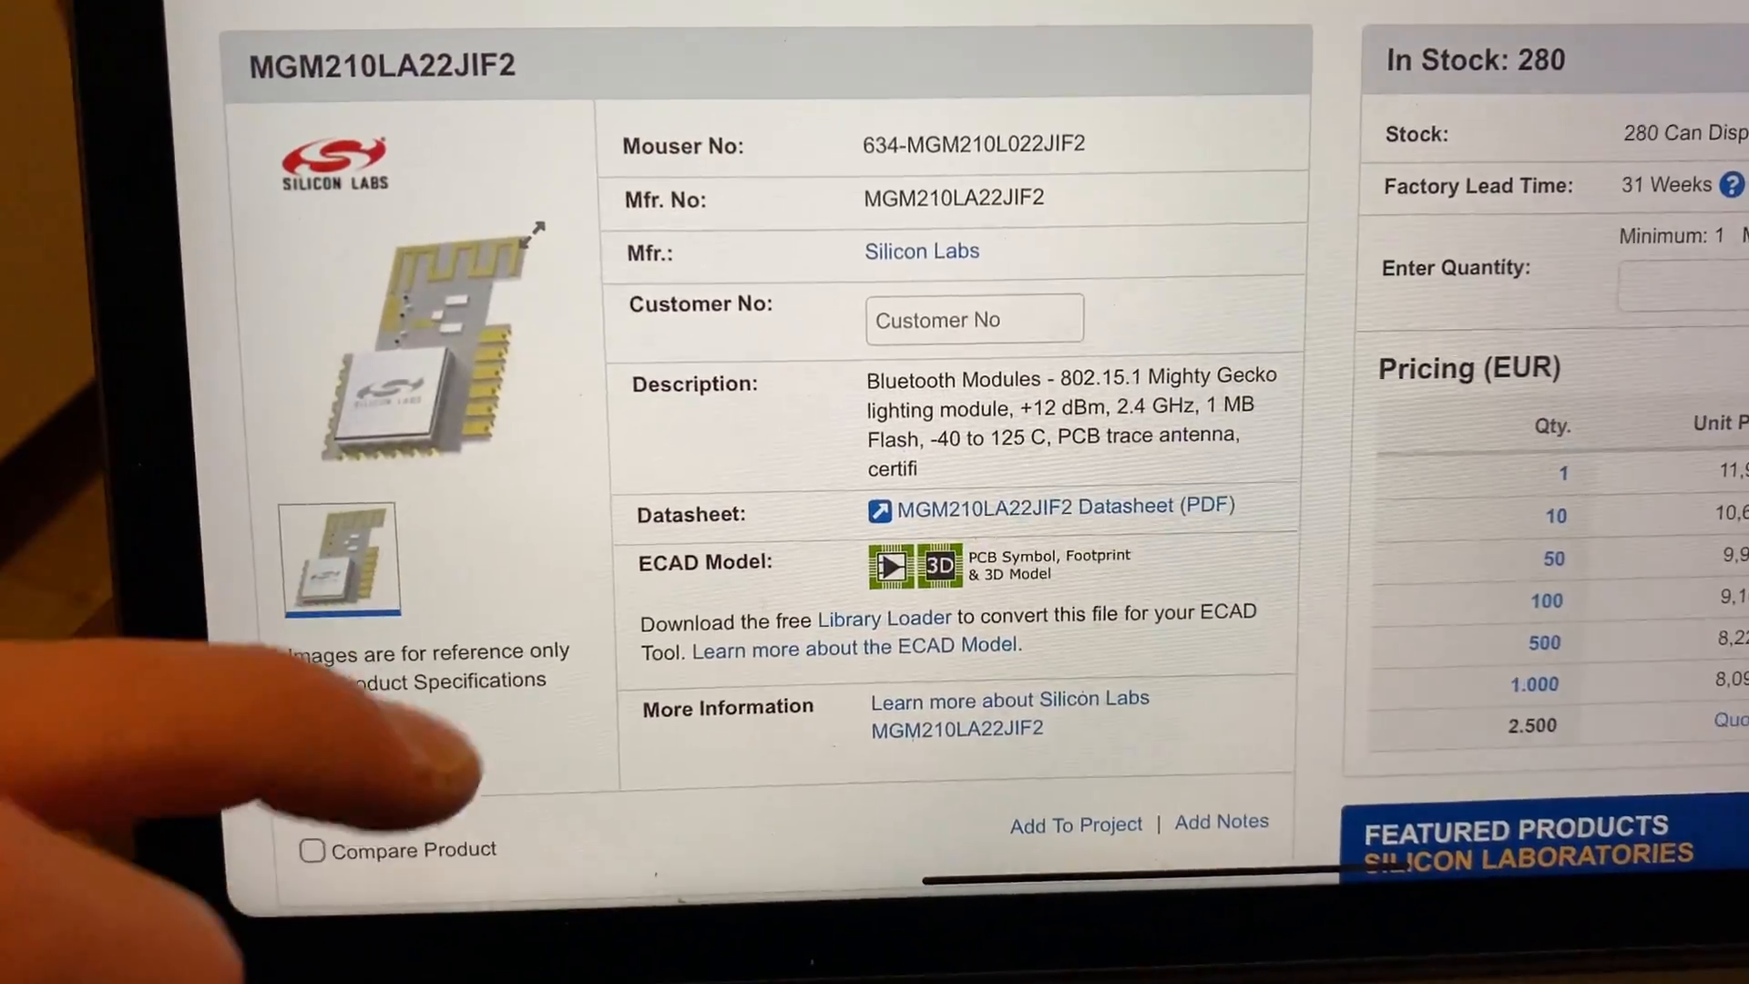
pyautogui.scroll(-3)
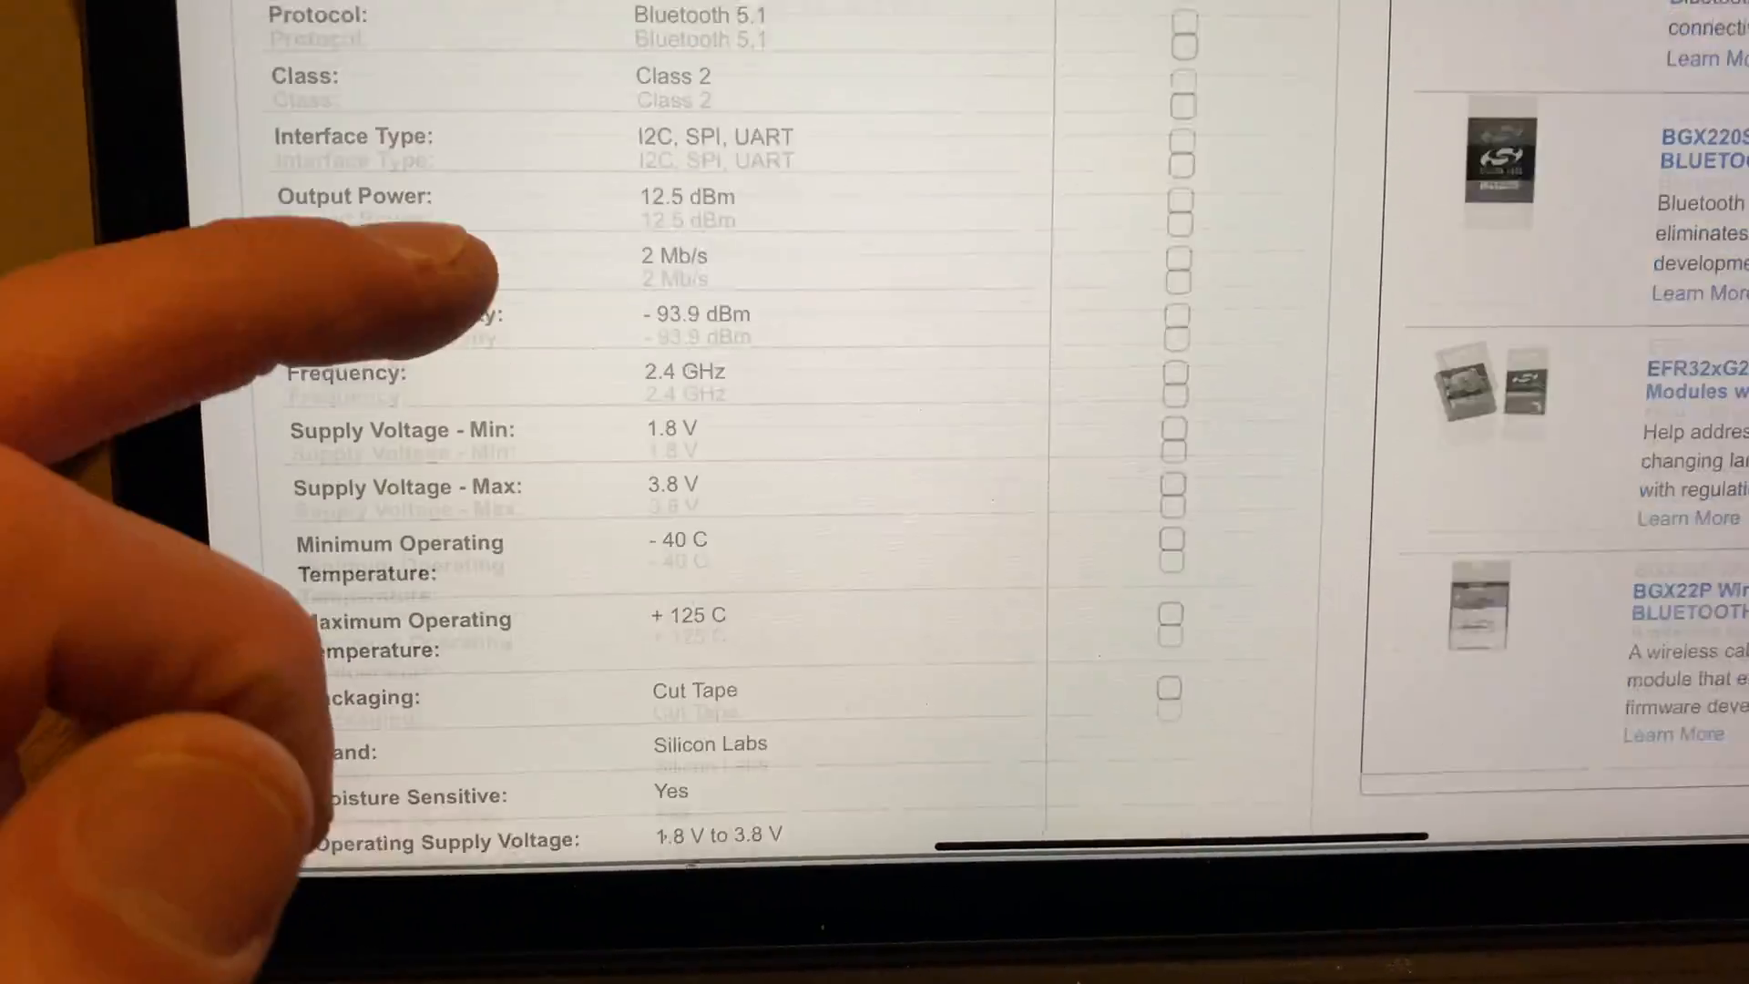
pyautogui.scroll(-3)
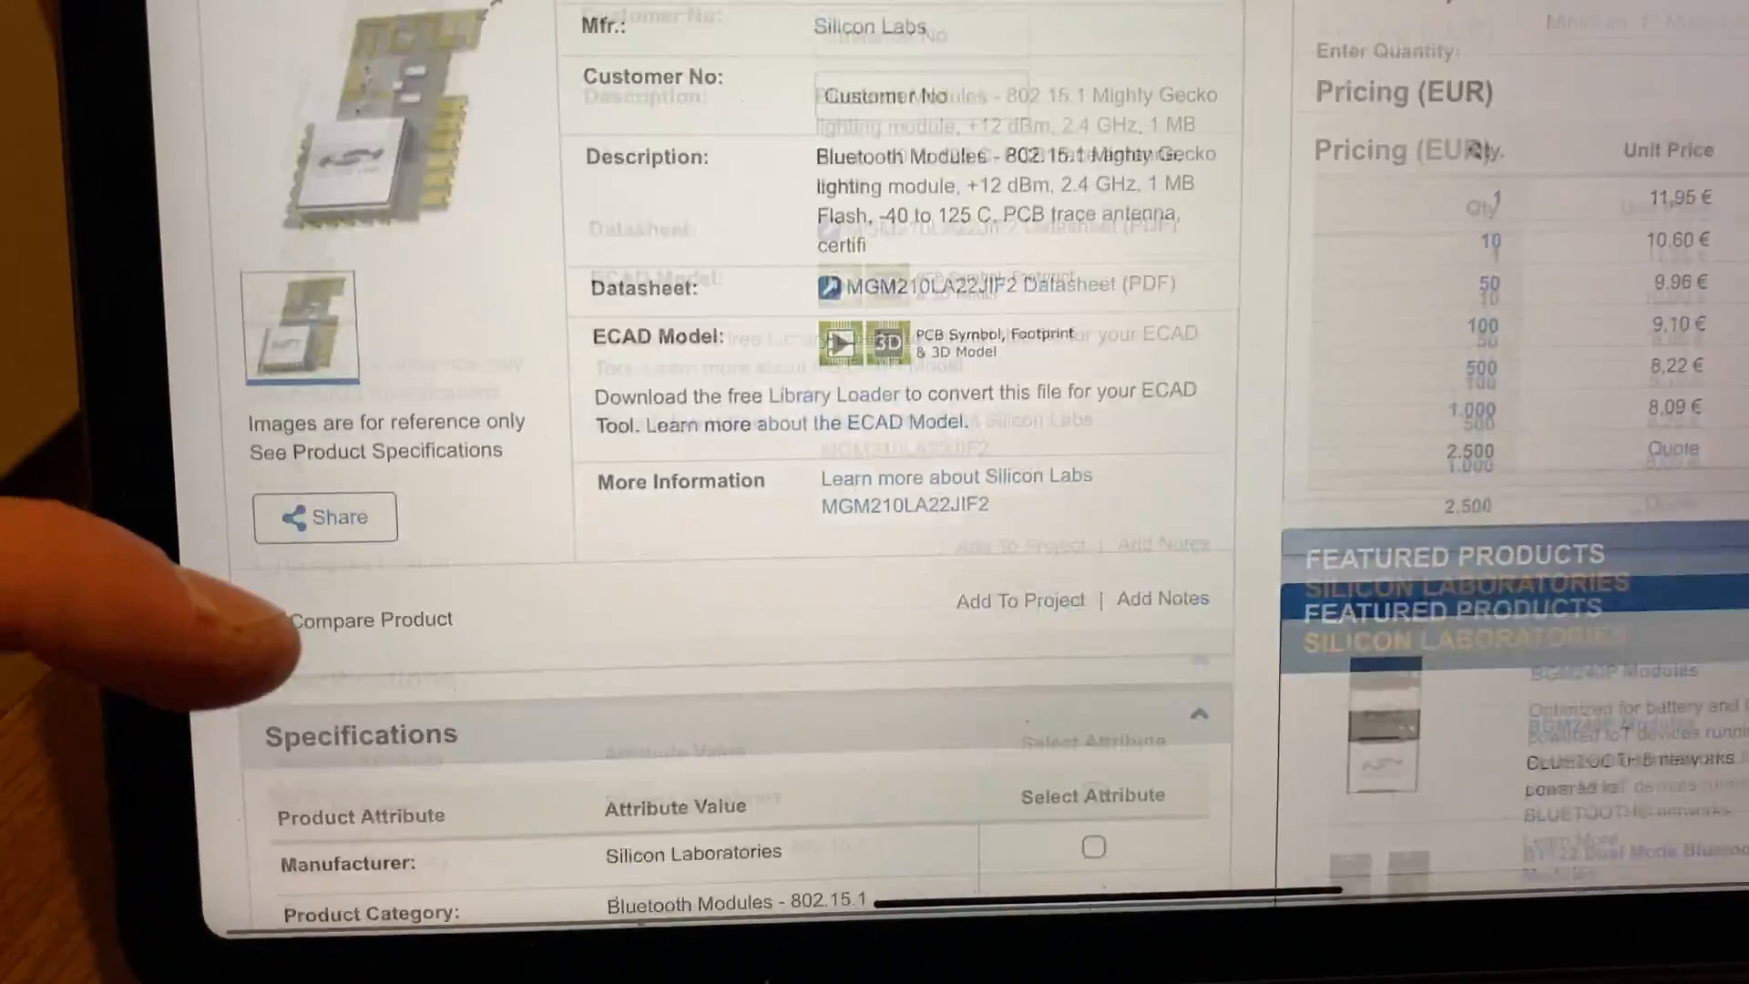
pyautogui.scroll(3)
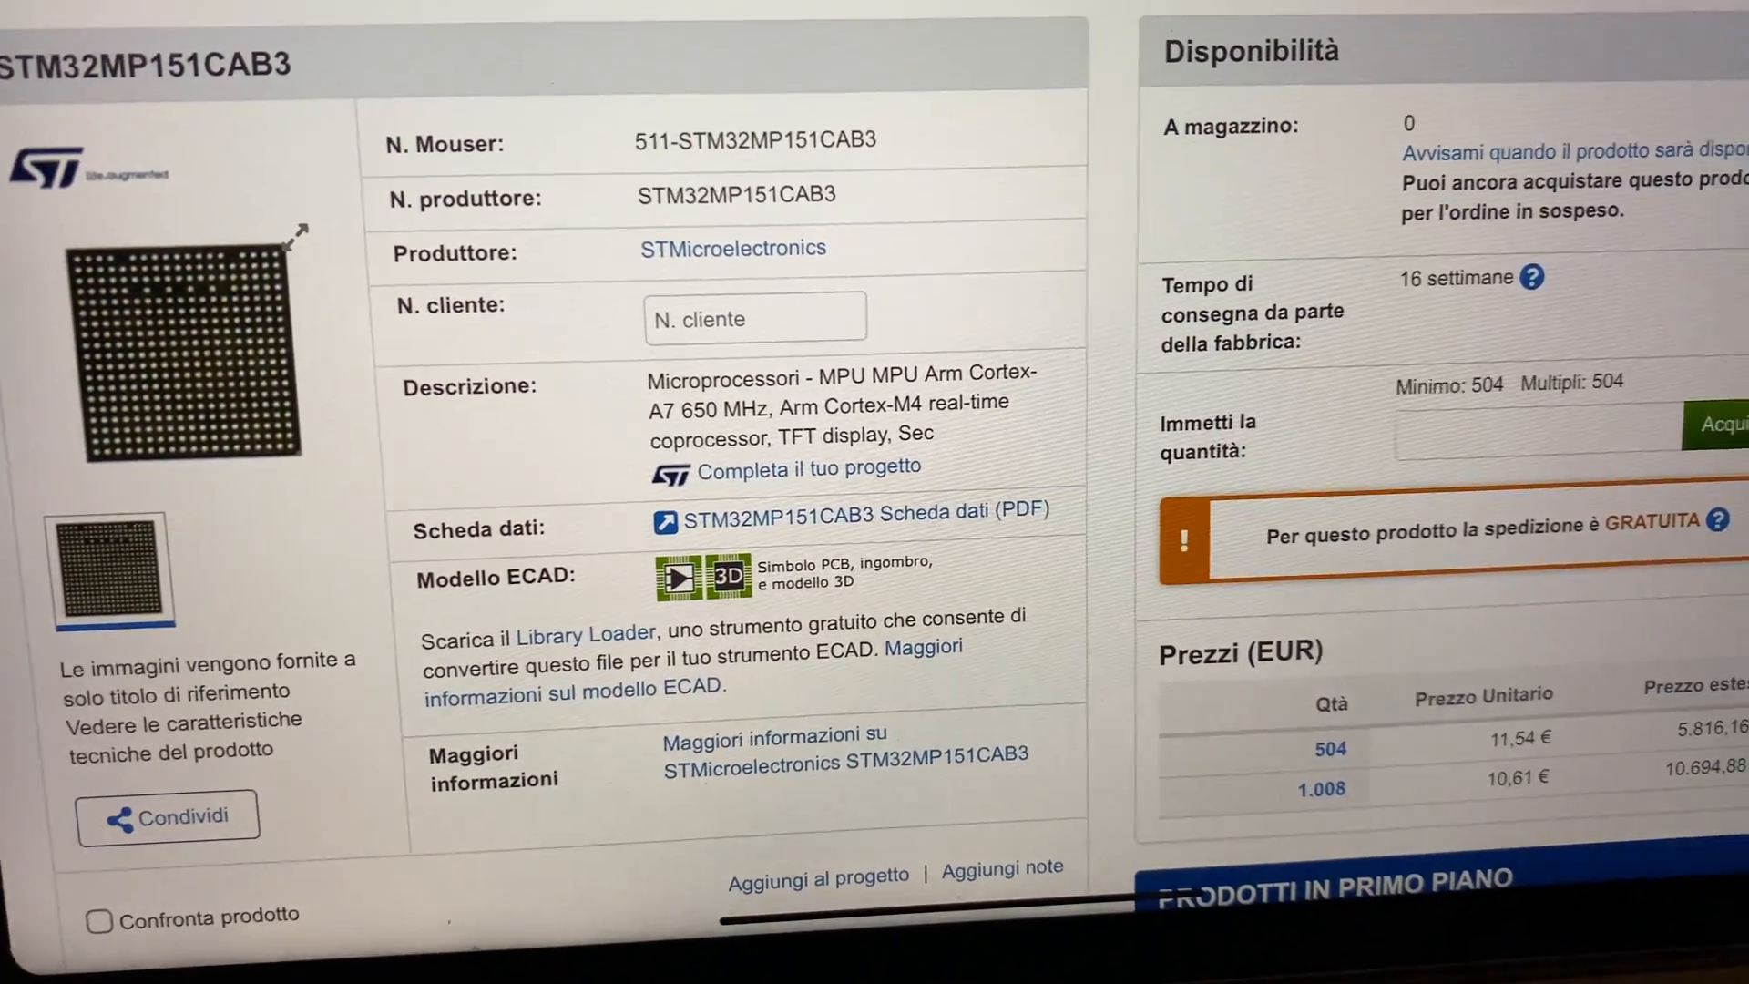
pyautogui.scroll(-3)
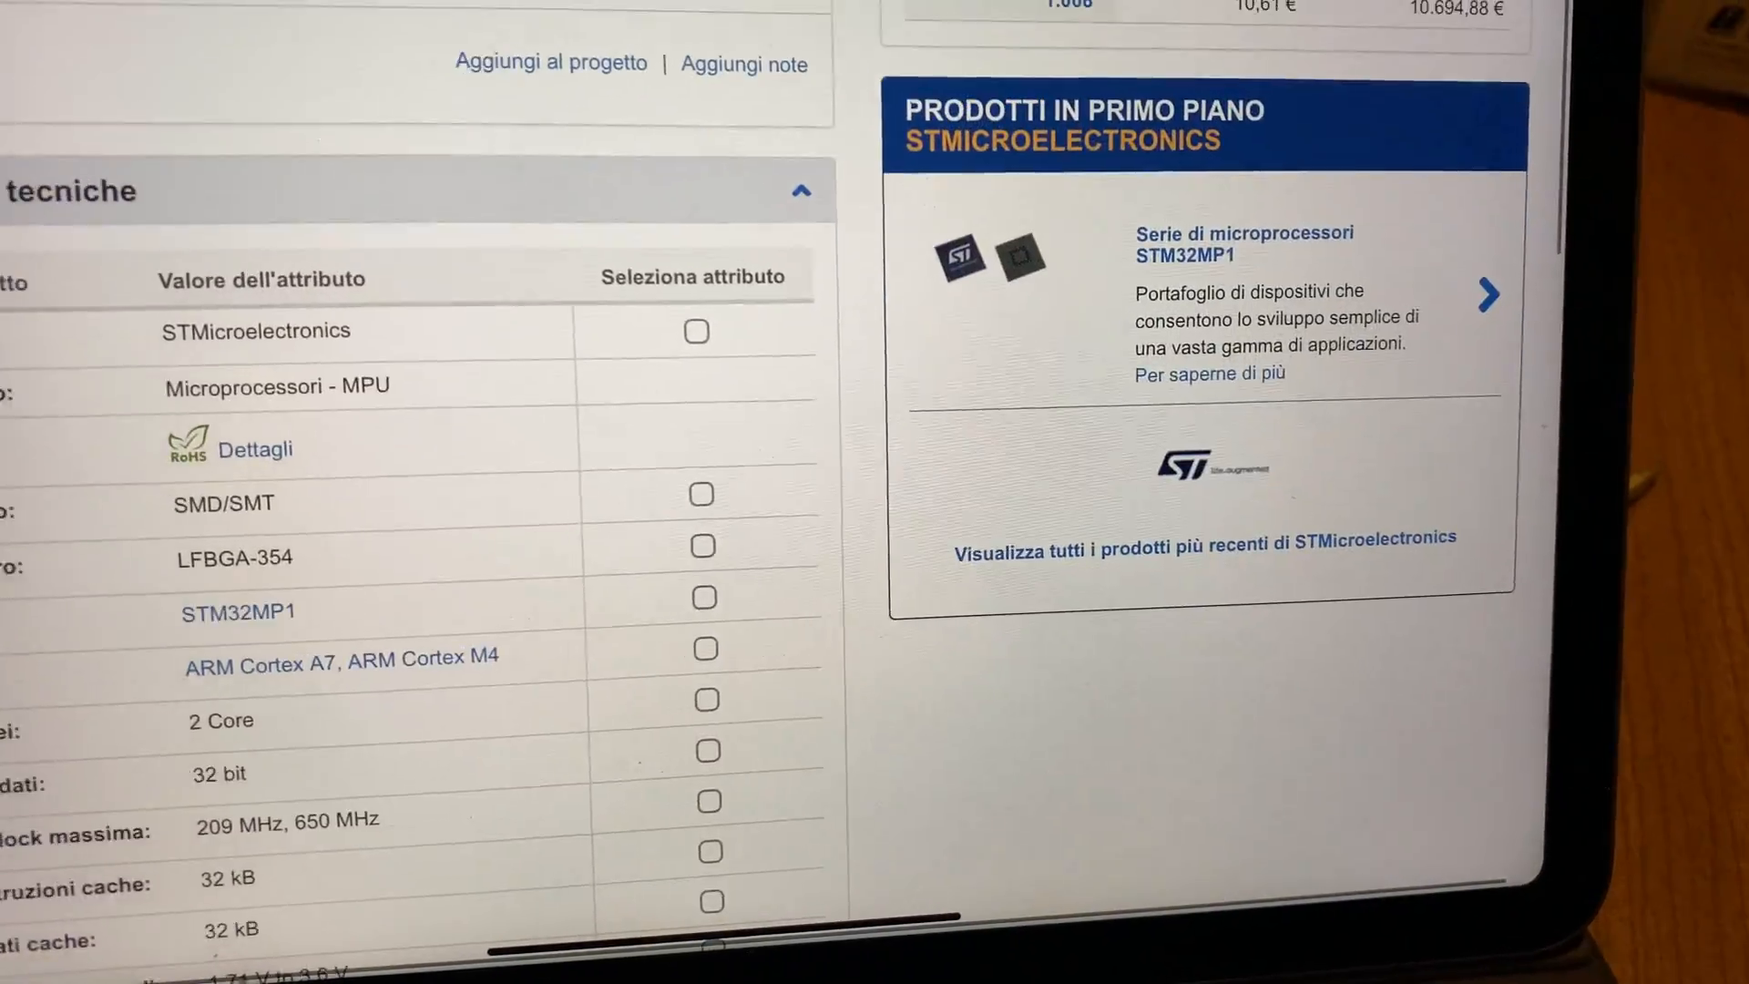
pyautogui.scroll(-3)
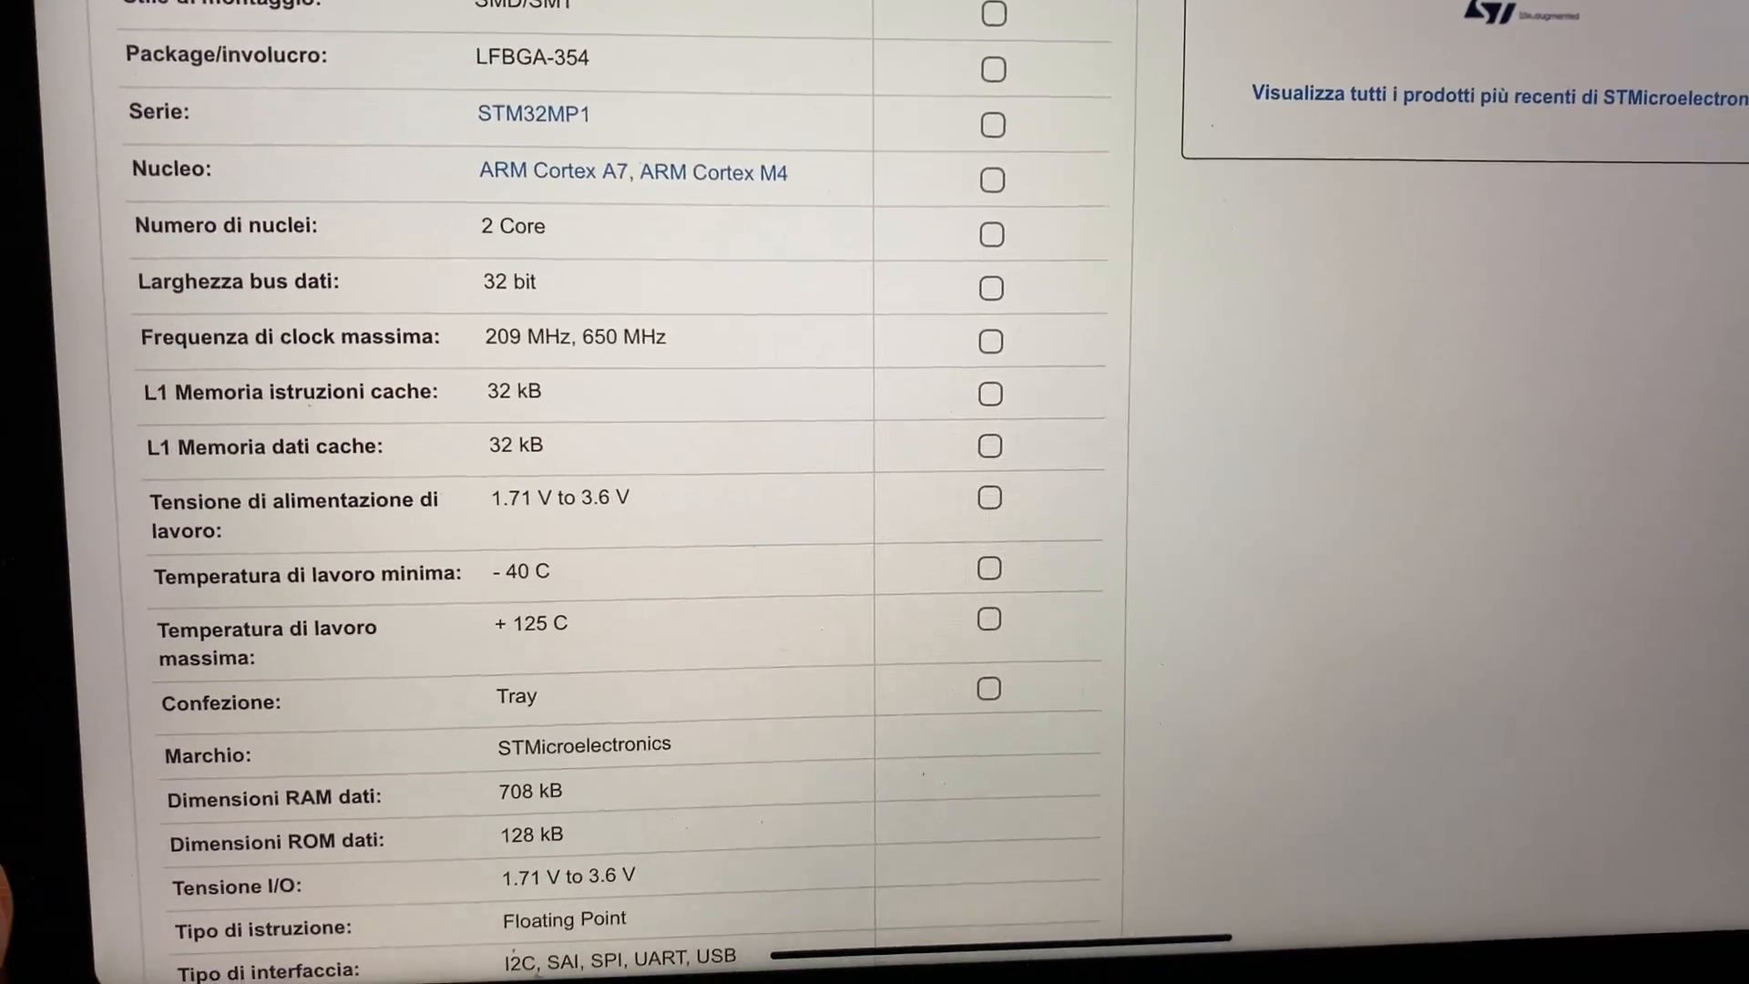
pyautogui.scroll(-3)
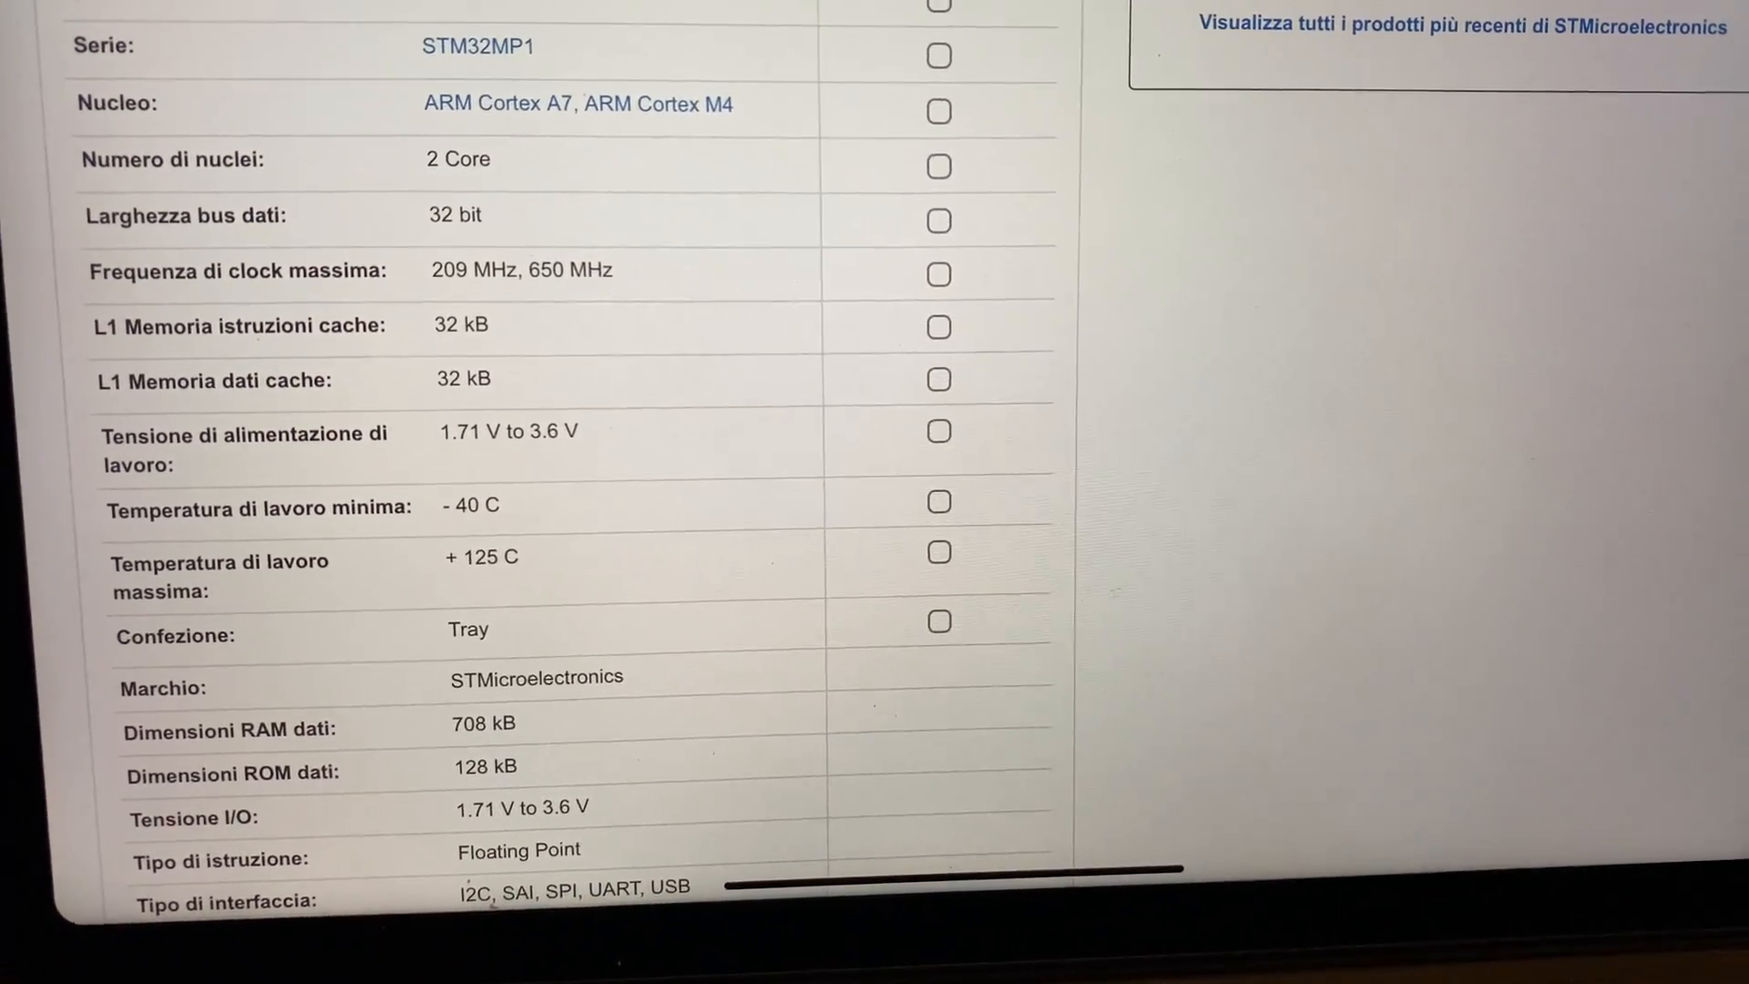
pyautogui.scroll(-3)
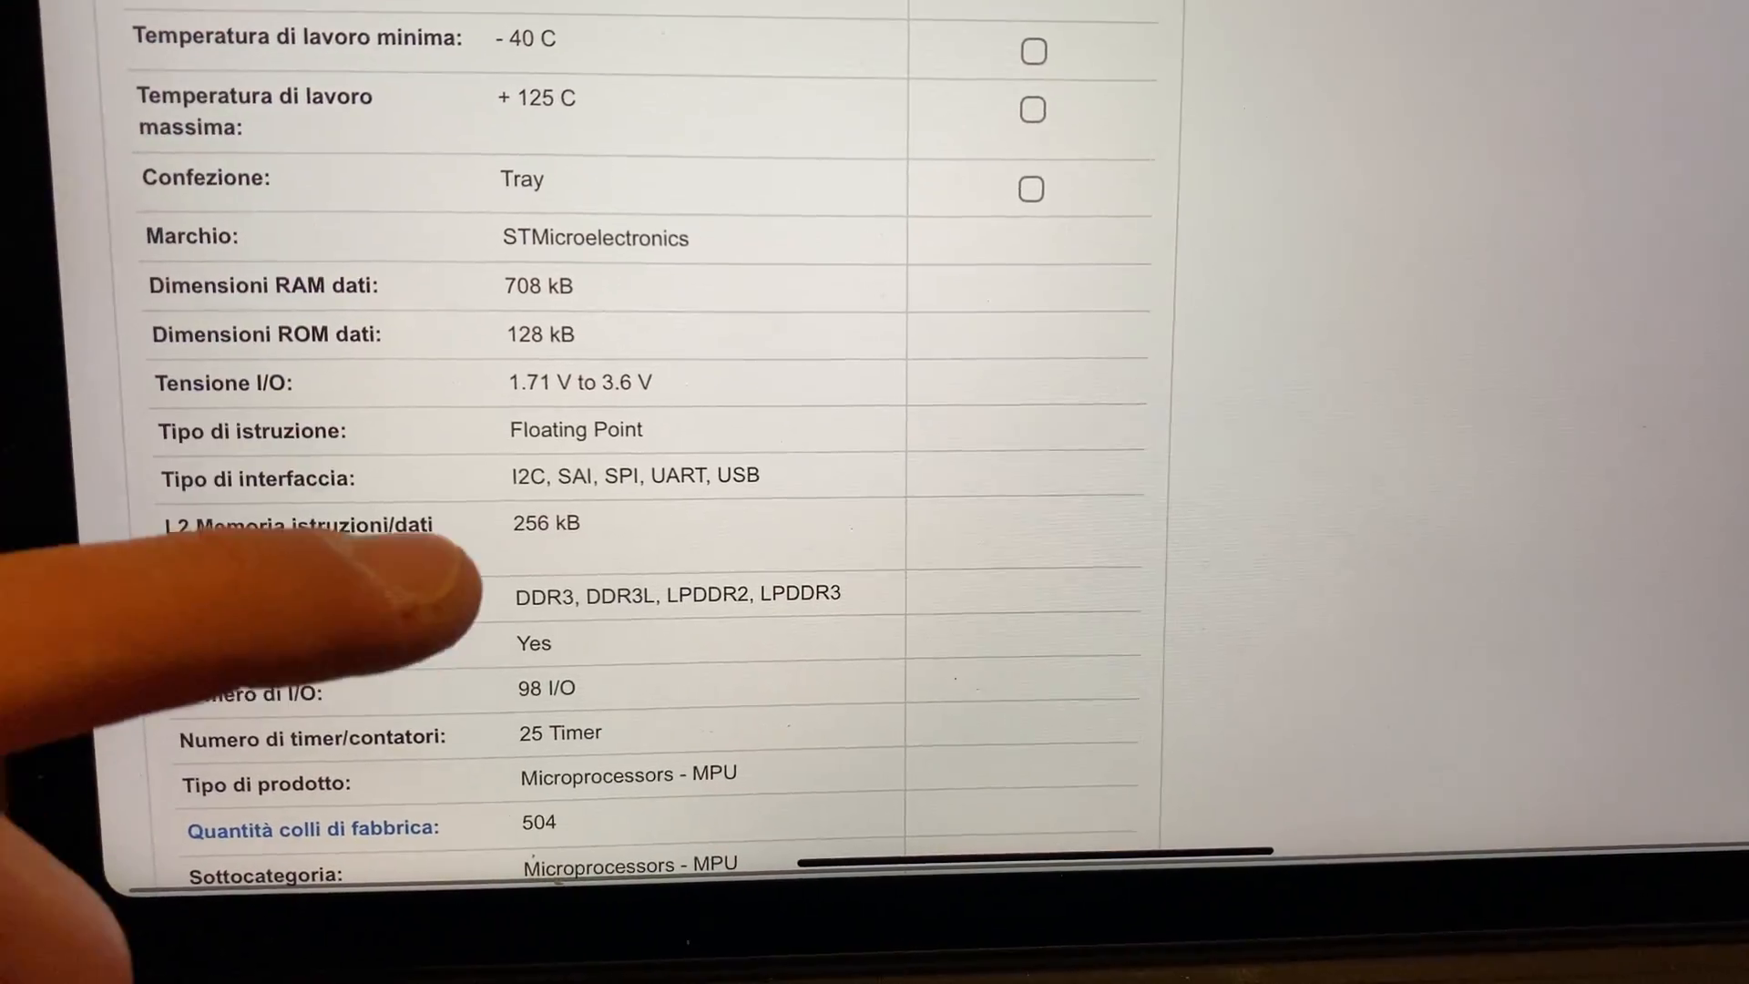
pyautogui.scroll(-3)
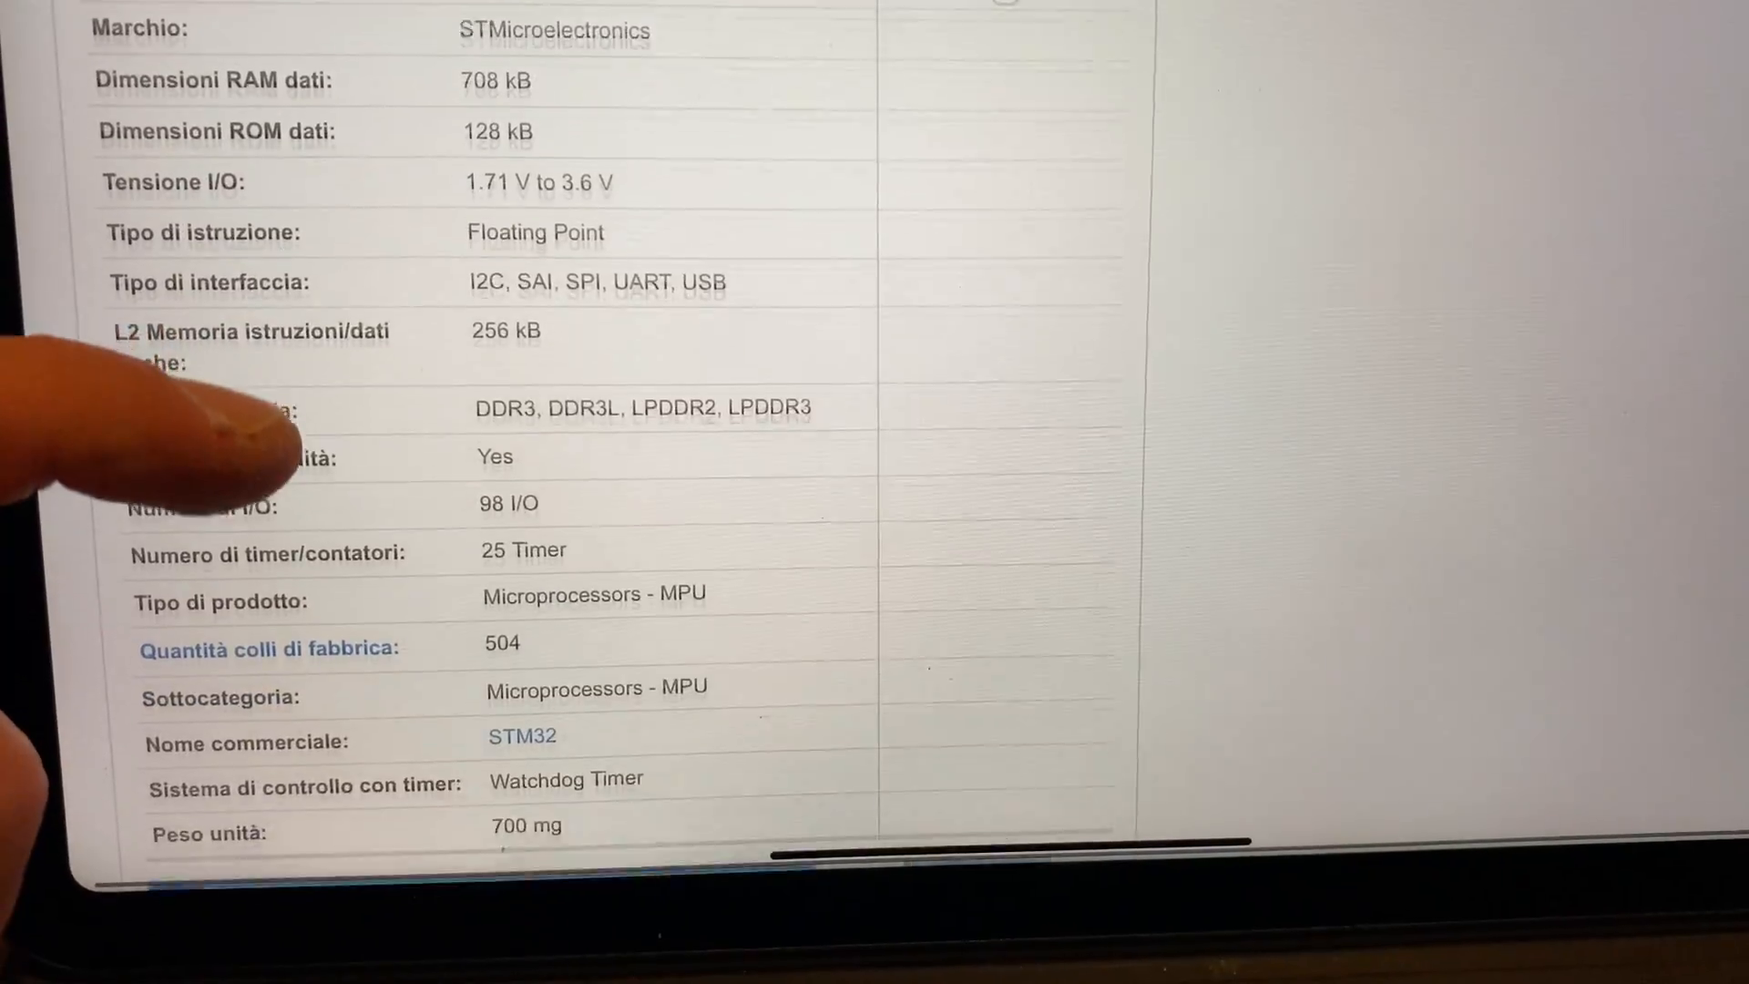